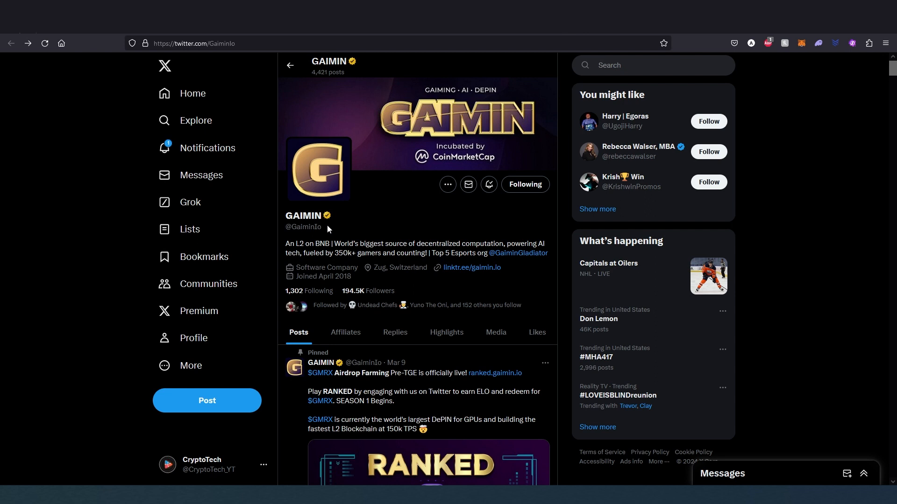
mouse_move(312, 245)
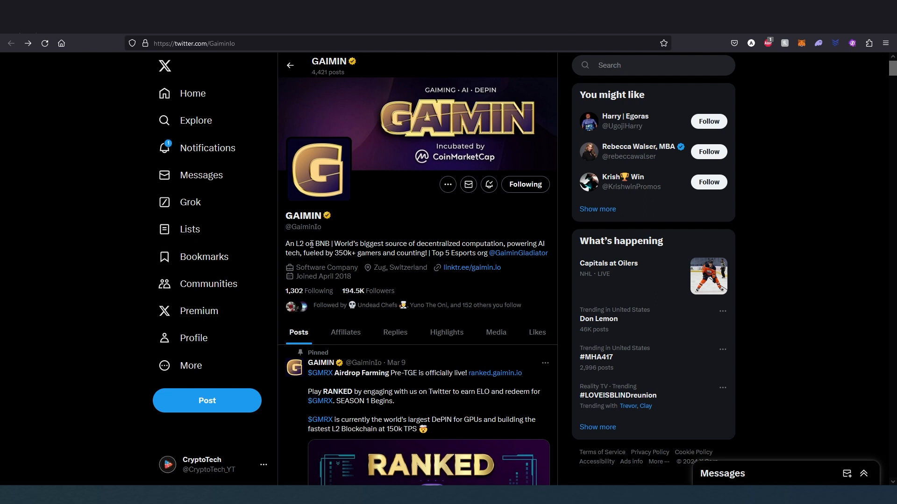
mouse_move(377, 243)
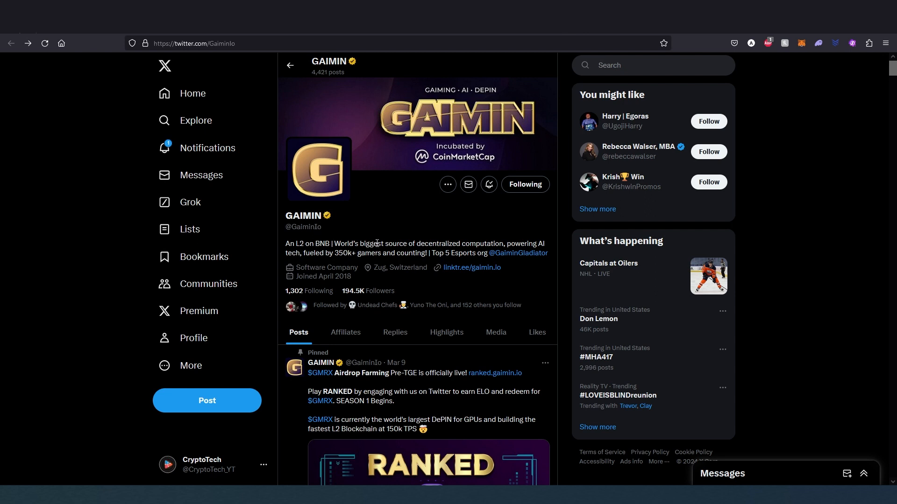
mouse_move(484, 240)
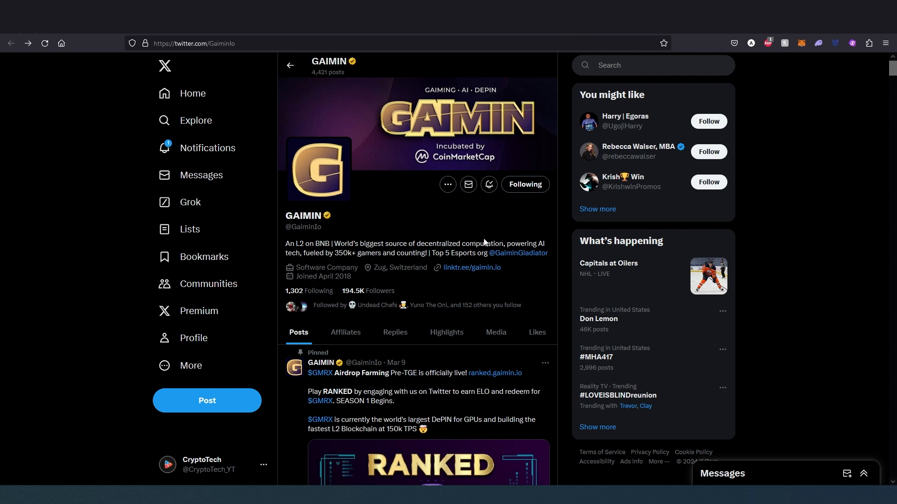
mouse_move(321, 264)
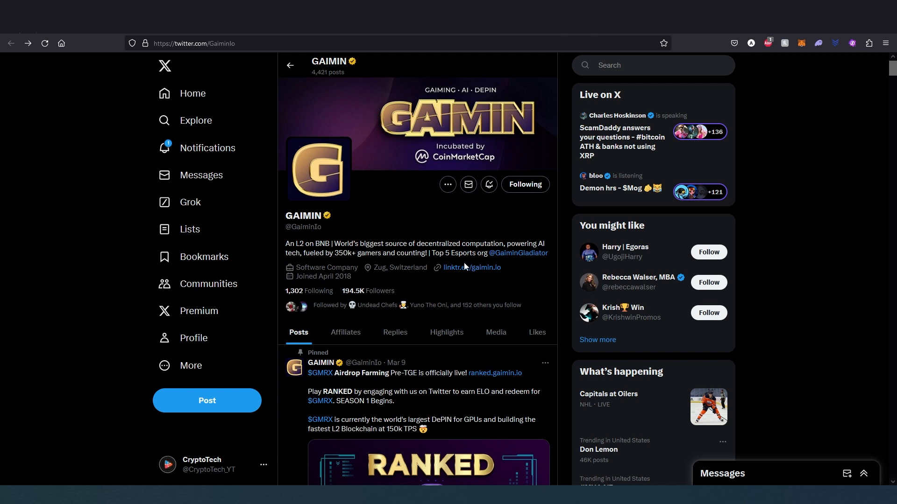
mouse_move(389, 297)
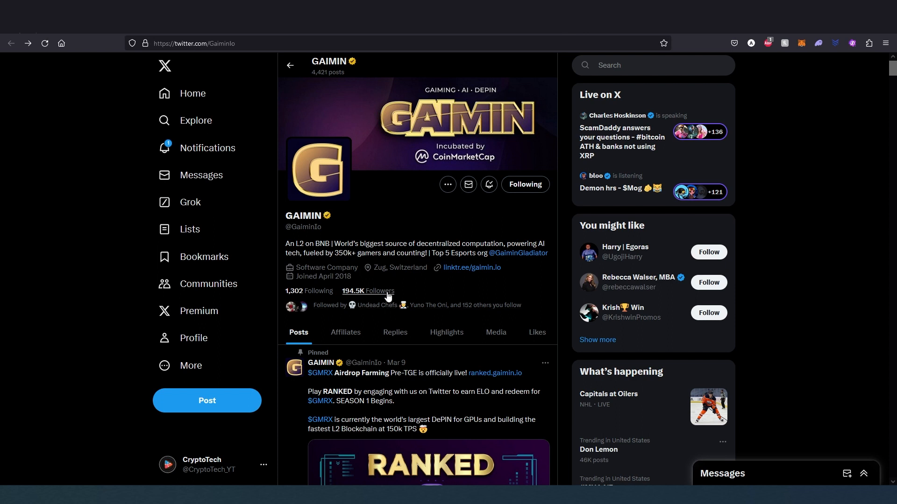
mouse_move(419, 294)
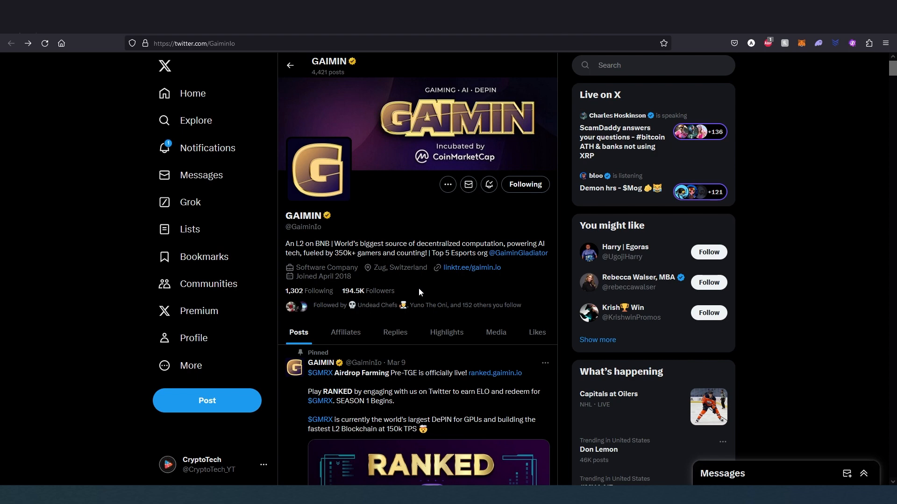
Step: Scroll GAIMIN's profile past the pinned RANKED Season 1 post to the Ranked how-to post
scroll("down", 3)
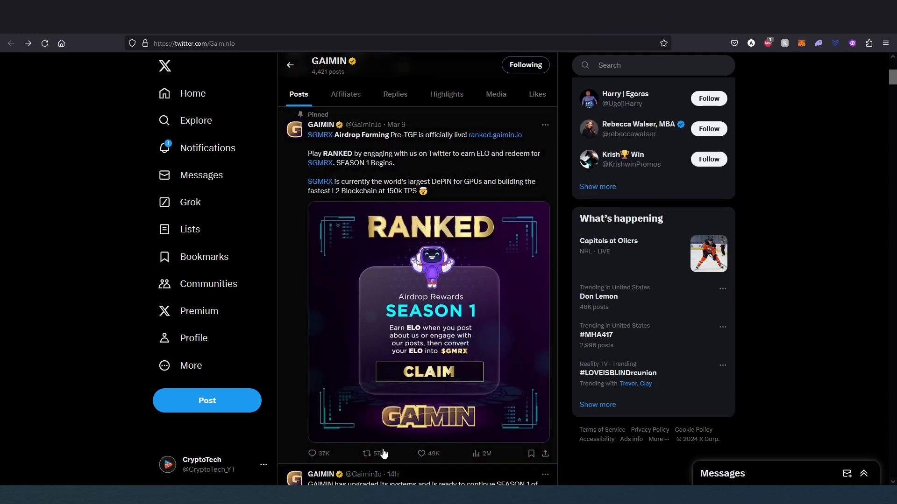
mouse_move(414, 455)
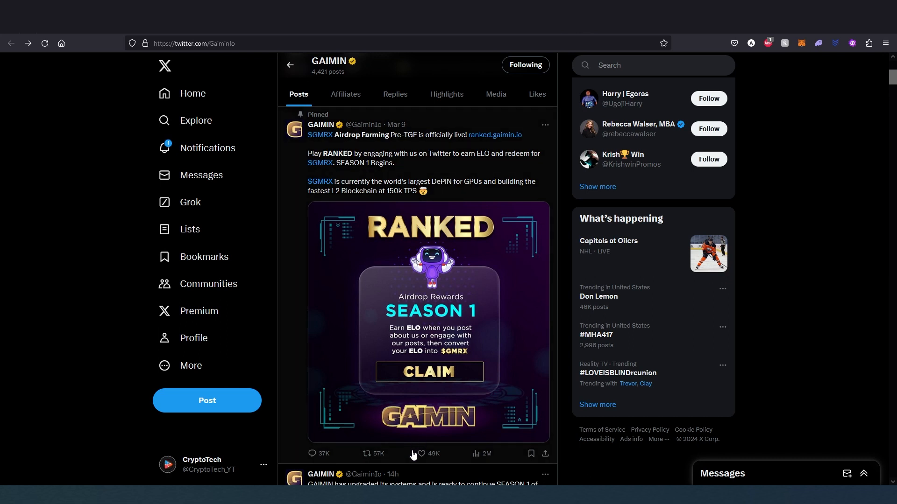
mouse_move(453, 468)
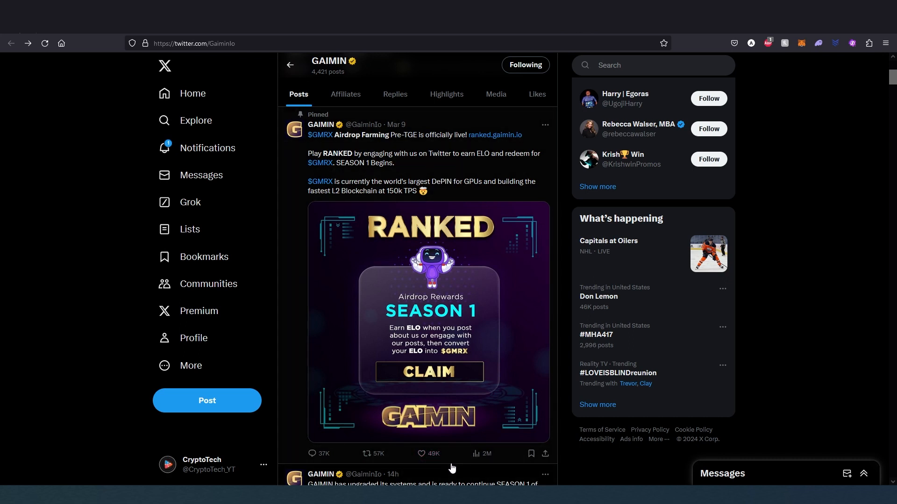
mouse_move(402, 458)
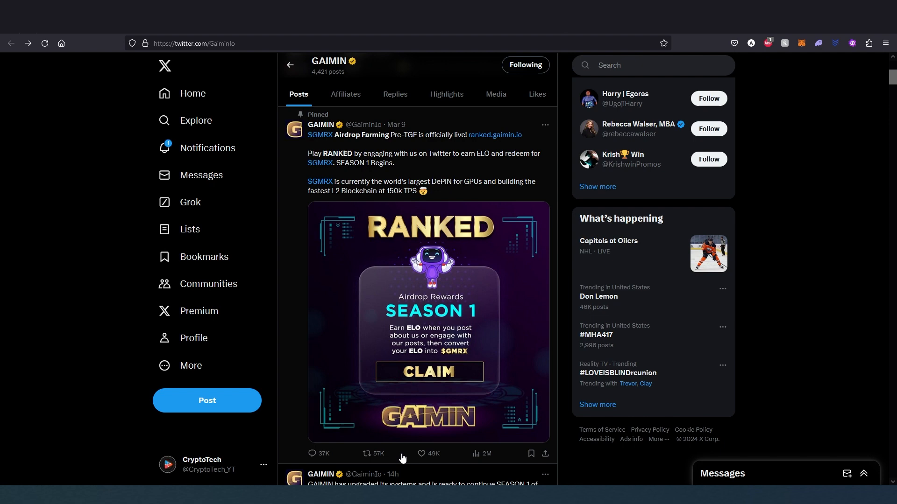
scroll("down", 3)
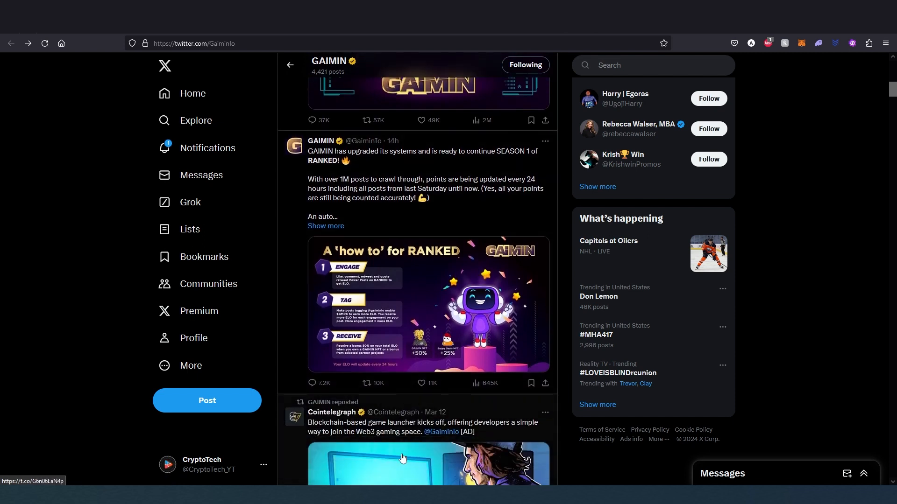
mouse_move(477, 226)
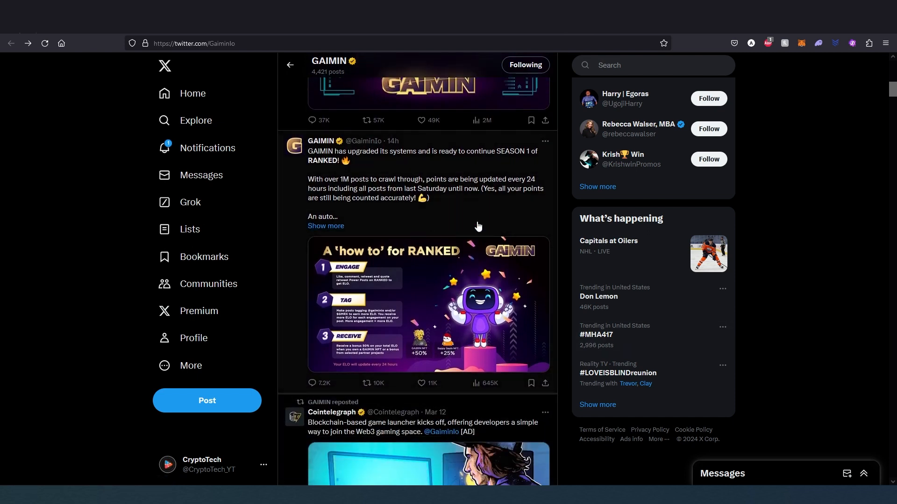
mouse_move(424, 378)
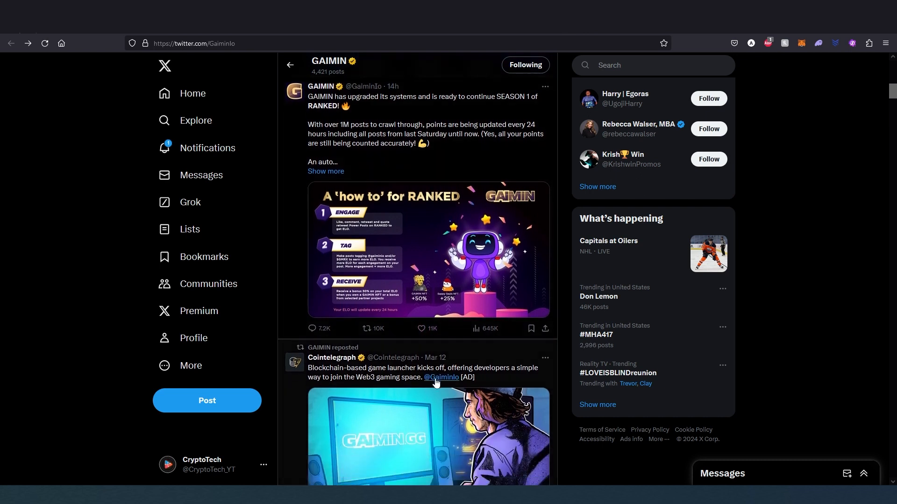
Step: Scroll back through late-February posts to Seedify's repost about GAIMIN's March IDO
scroll("down", 3)
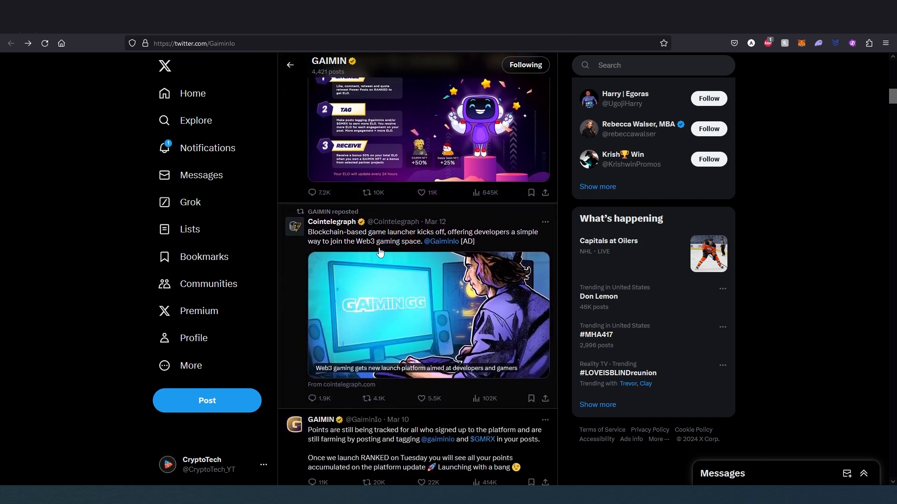
mouse_move(332, 222)
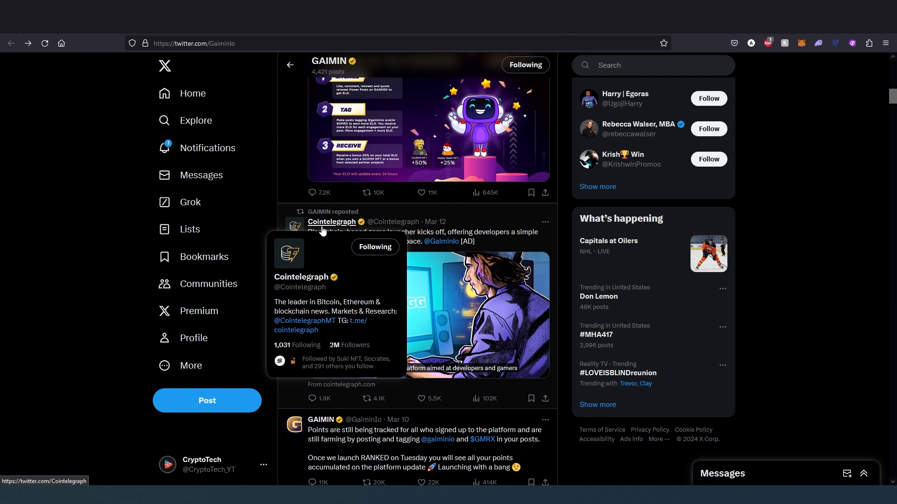
mouse_move(392, 230)
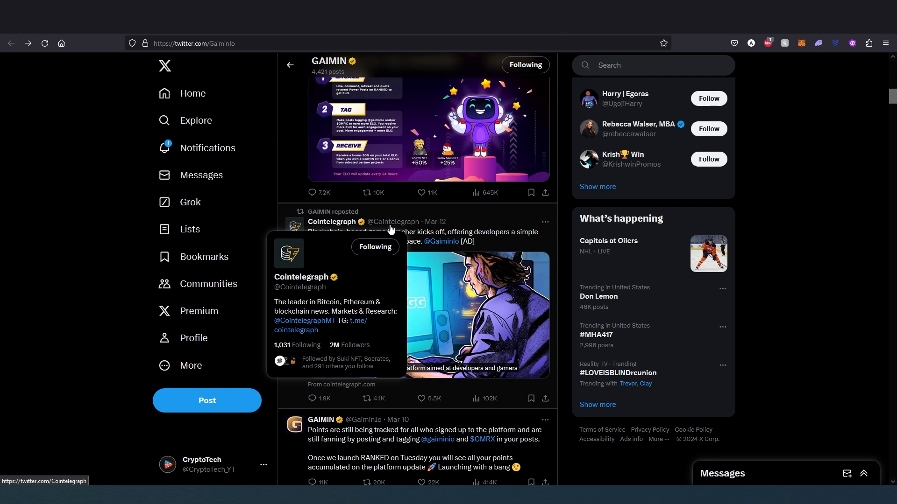
scroll("down", 3)
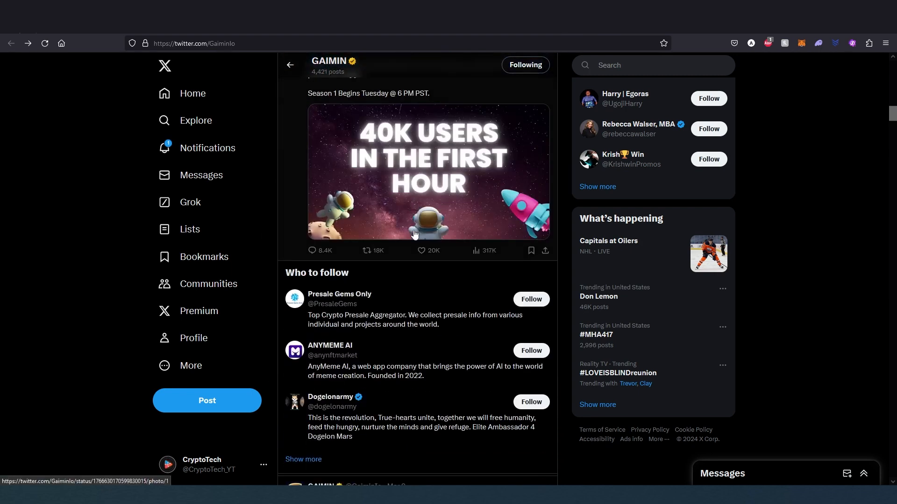
scroll("down", 3)
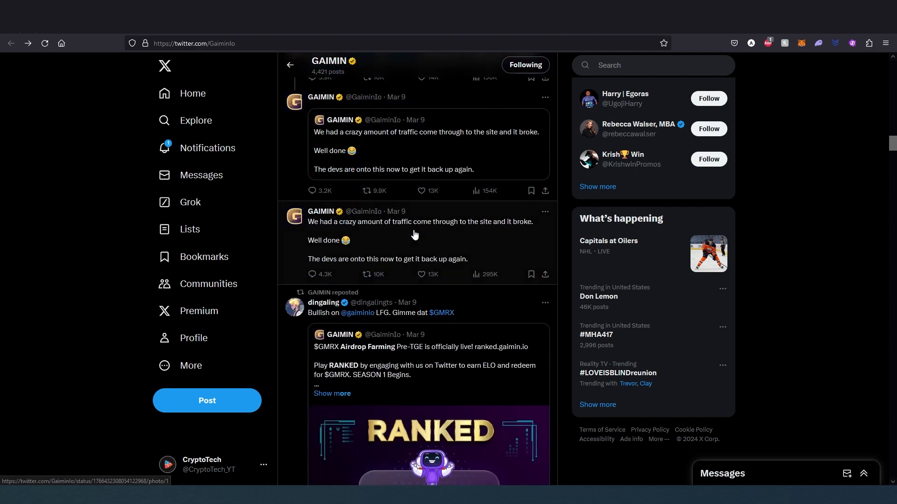
scroll("down", 3)
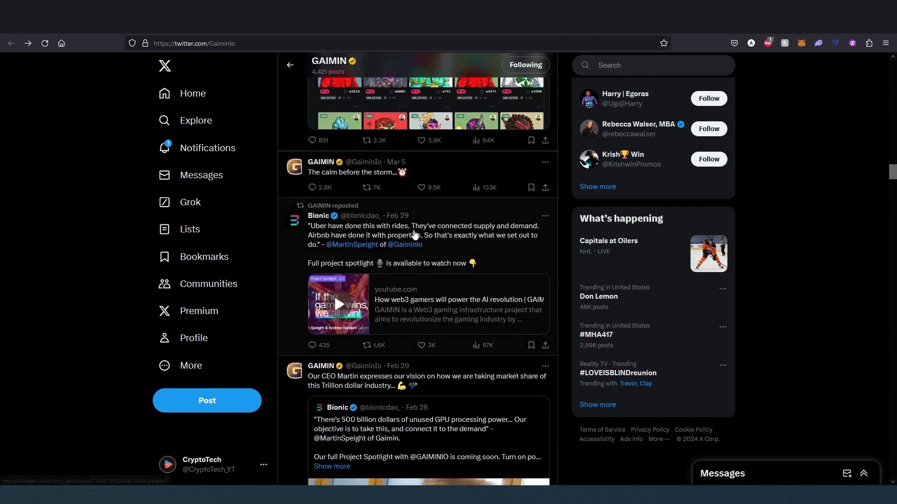
scroll("down", 3)
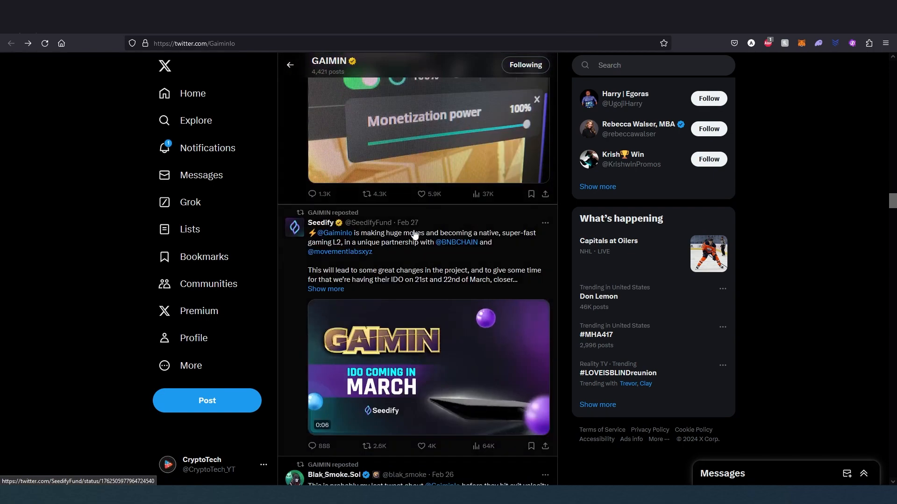
scroll("down", 3)
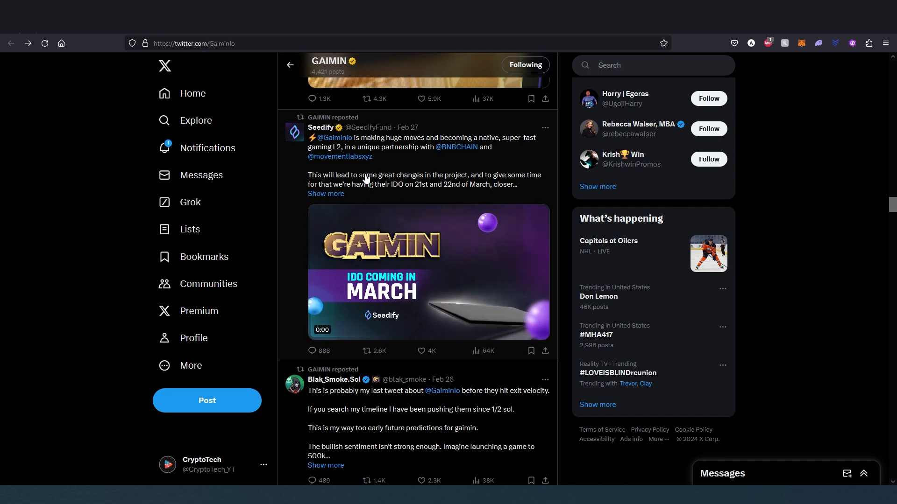
Step: Scroll down to GAIMIN's Feb 26 Catalysts post on Movement, BNB Chain and CoinMarketCap
scroll("down", 3)
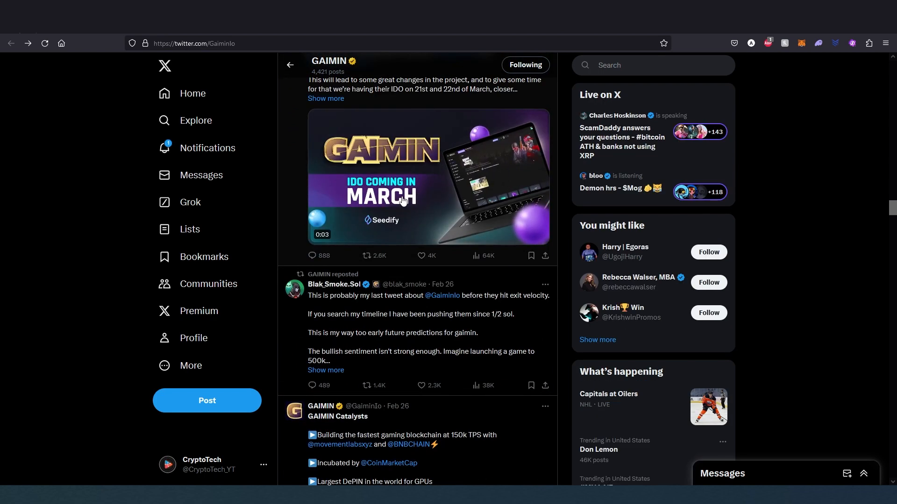
scroll("down", 3)
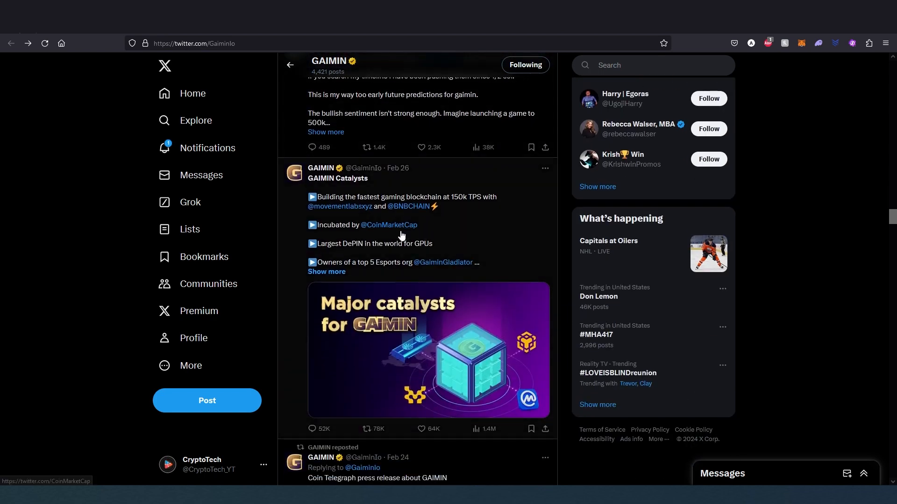
mouse_move(353, 236)
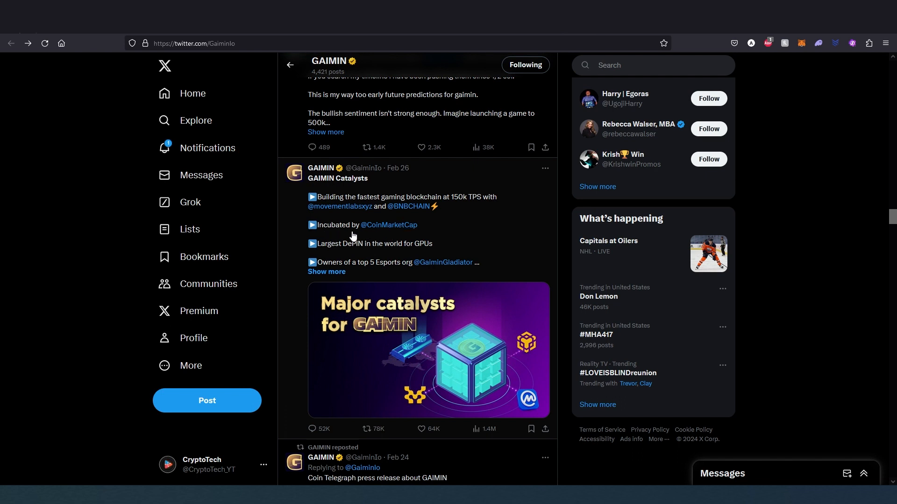
mouse_move(467, 230)
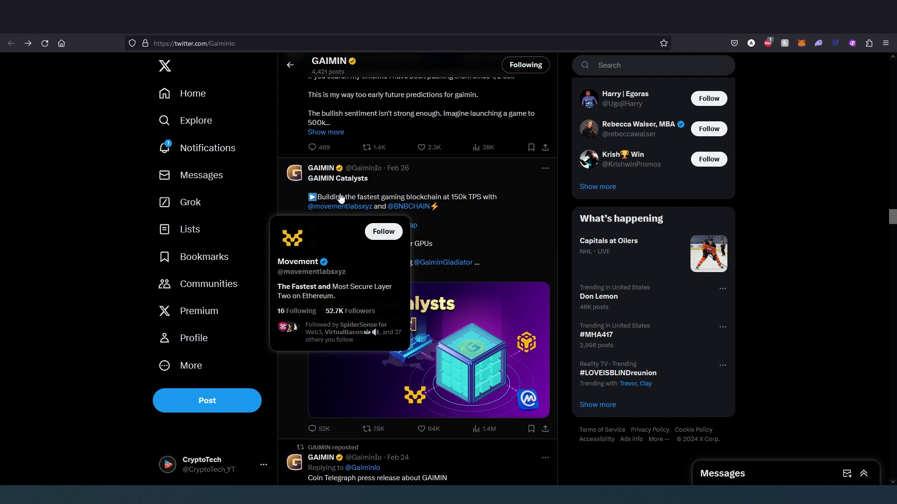
mouse_move(441, 198)
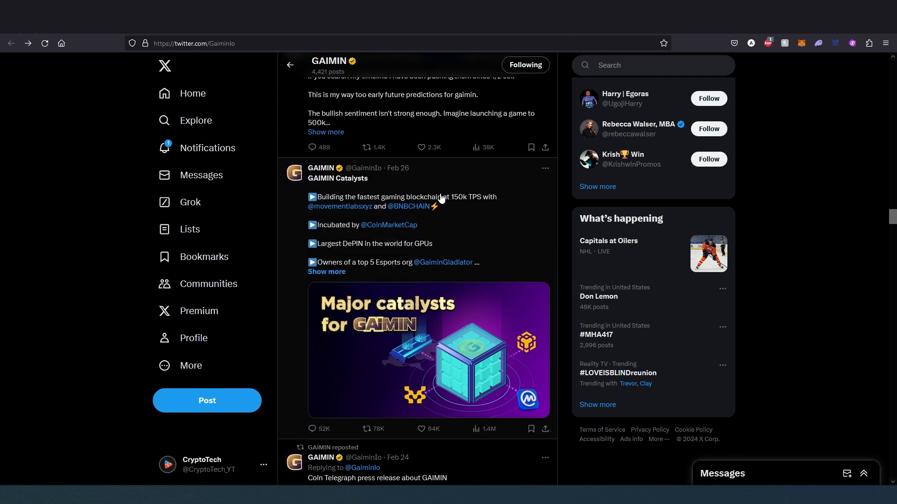
mouse_move(462, 212)
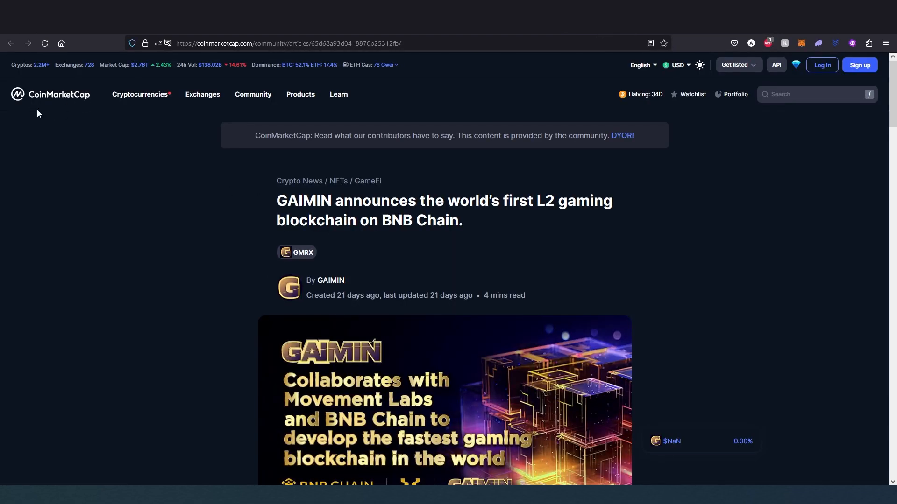
Step: Scroll through CoinMarketCap's article on GAIMIN's L2 gaming blockchain on BNB Chain
scroll("down", 3)
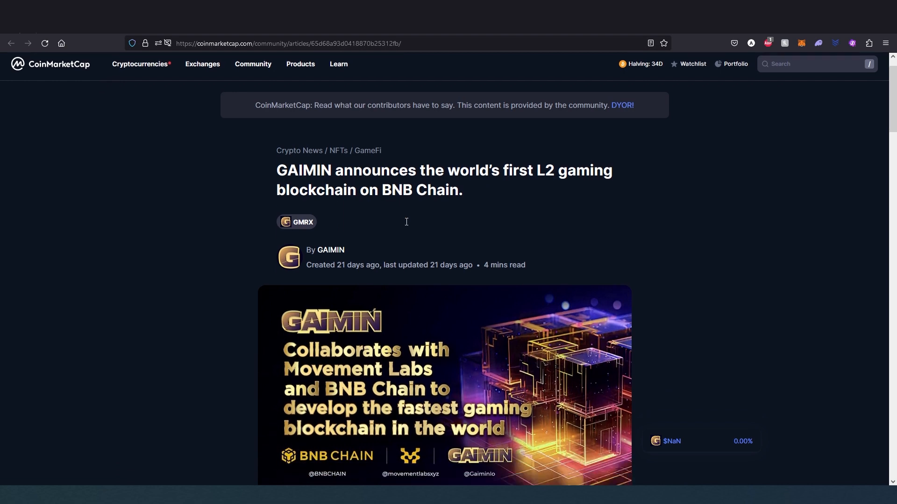
scroll("down", 3)
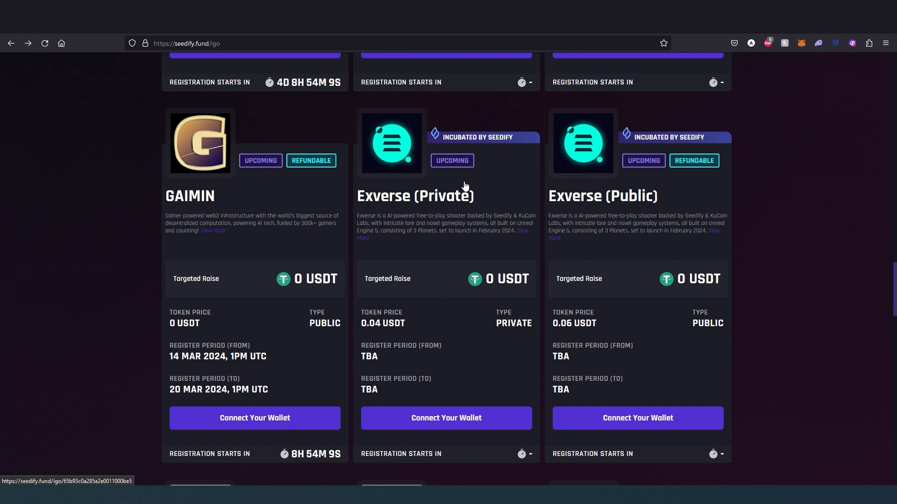
mouse_move(328, 292)
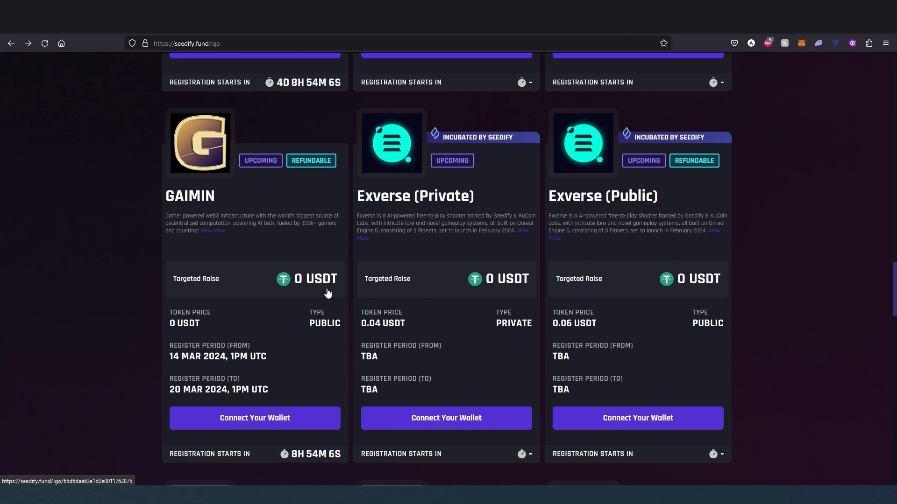
mouse_move(293, 464)
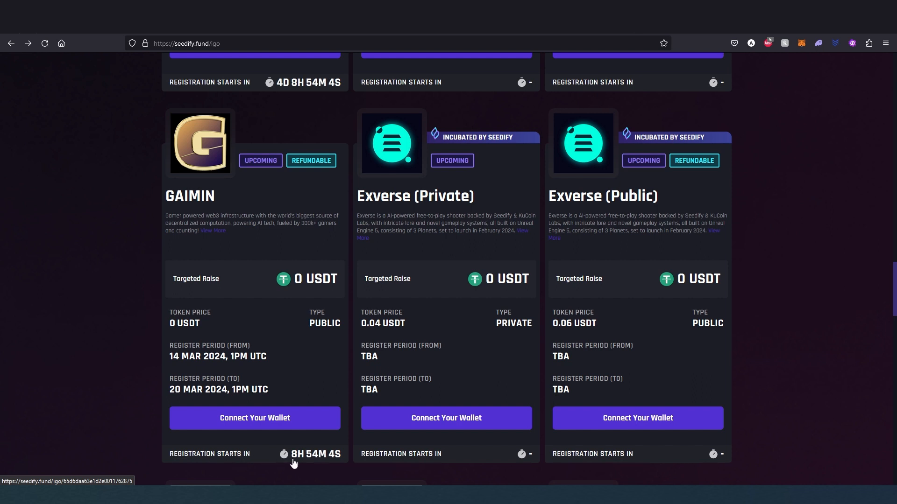
mouse_move(354, 461)
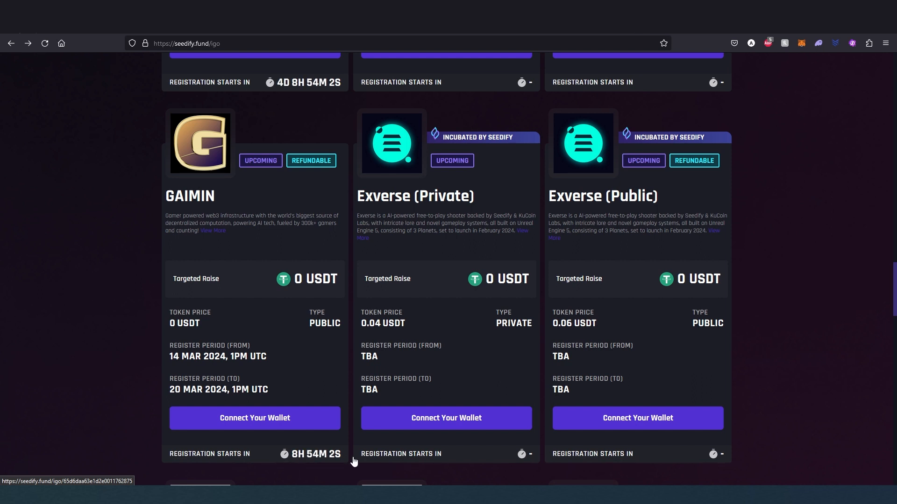
mouse_move(237, 295)
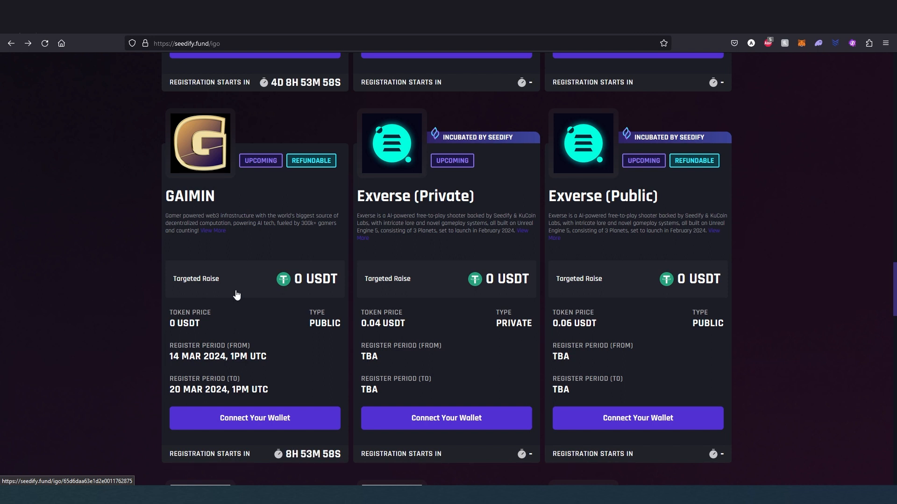
mouse_move(234, 274)
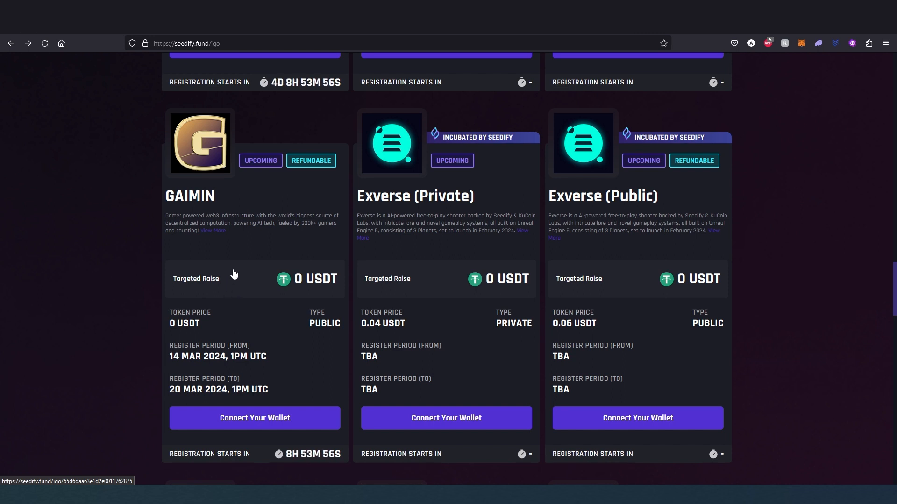
mouse_move(241, 311)
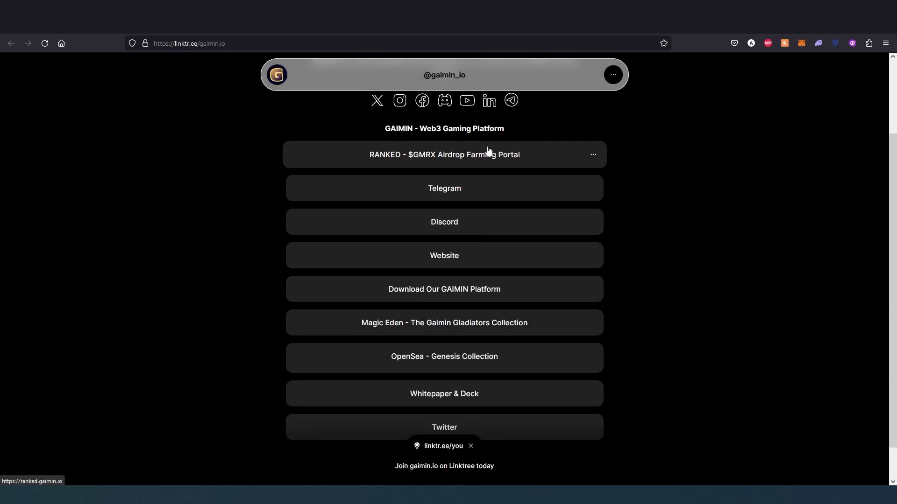
mouse_move(375, 169)
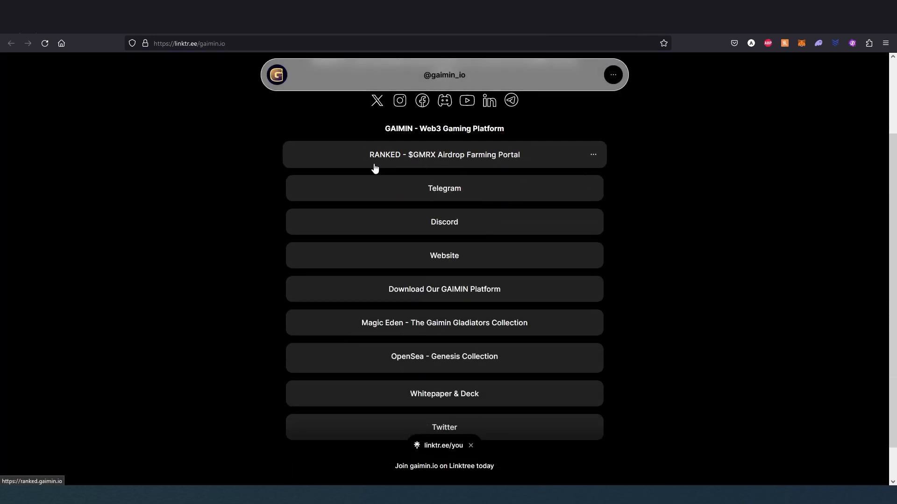
mouse_move(491, 257)
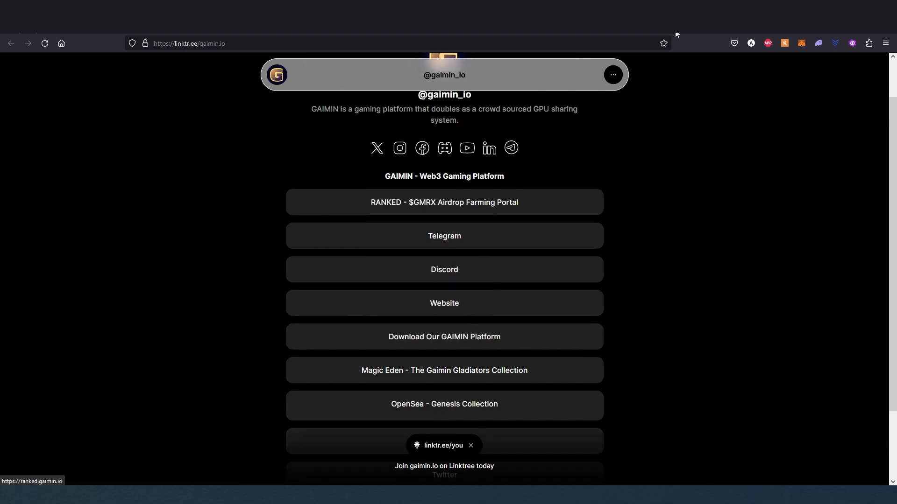
Step: Open the Whitepaper & Deck link from GAIMIN's Linktree page
left_click(444, 303)
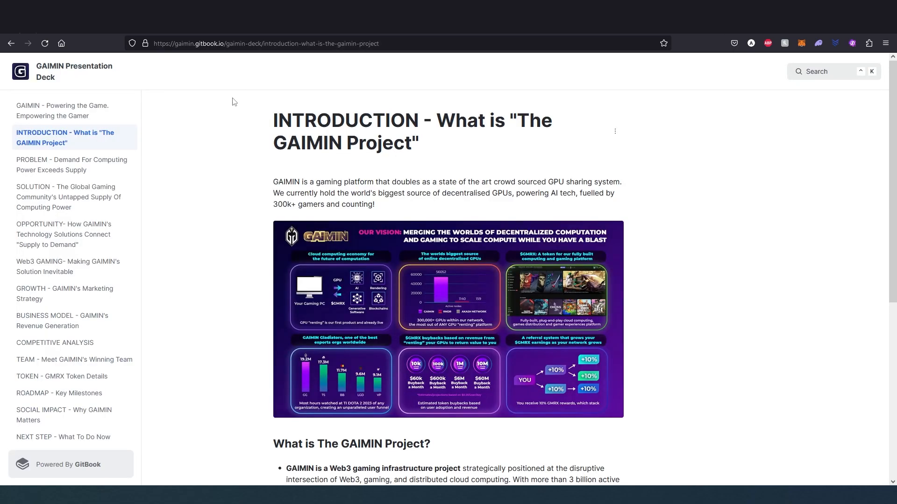
Step: Scroll the GitBook introduction page down to the vision infographic
scroll("down", 3)
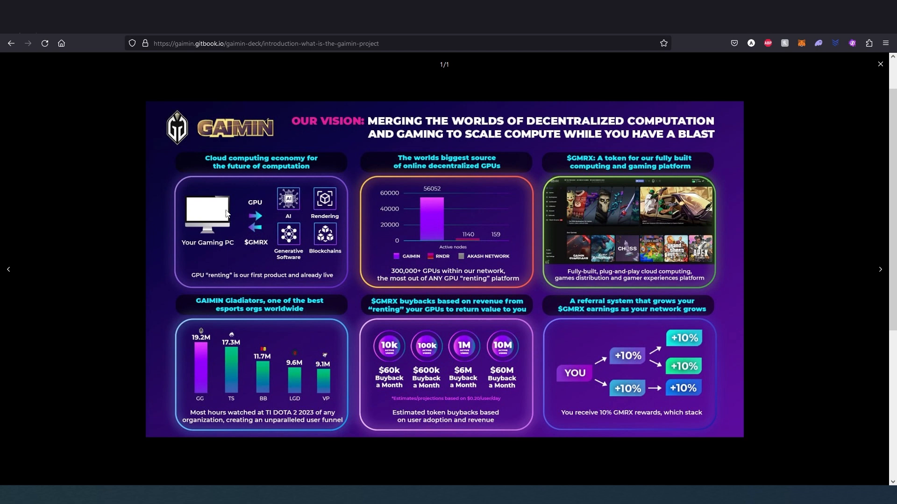
mouse_move(308, 206)
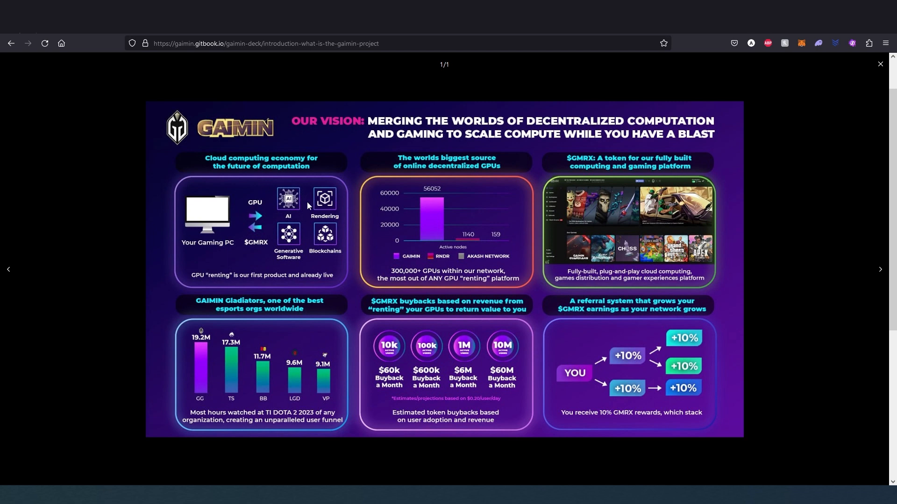
mouse_move(308, 234)
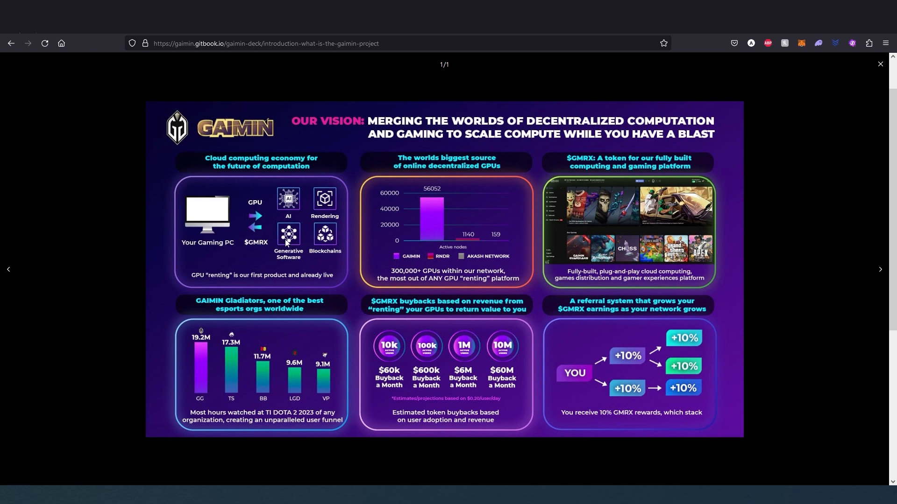
mouse_move(247, 251)
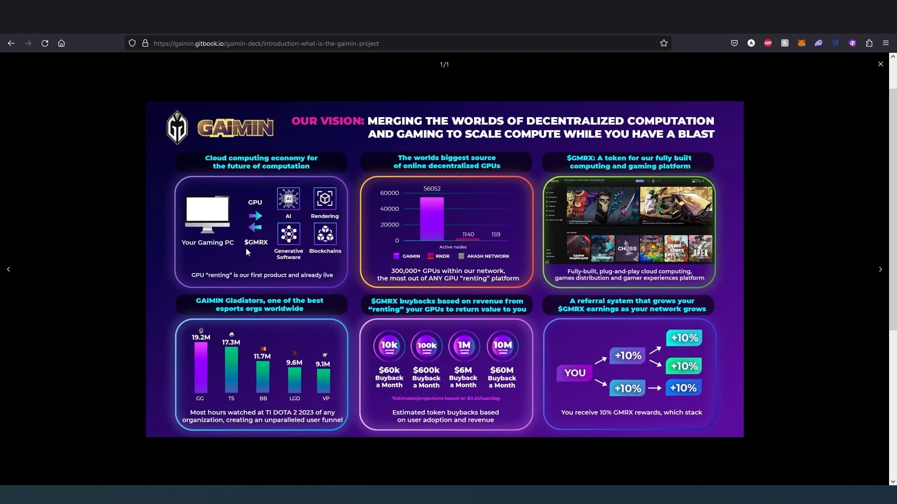
mouse_move(269, 249)
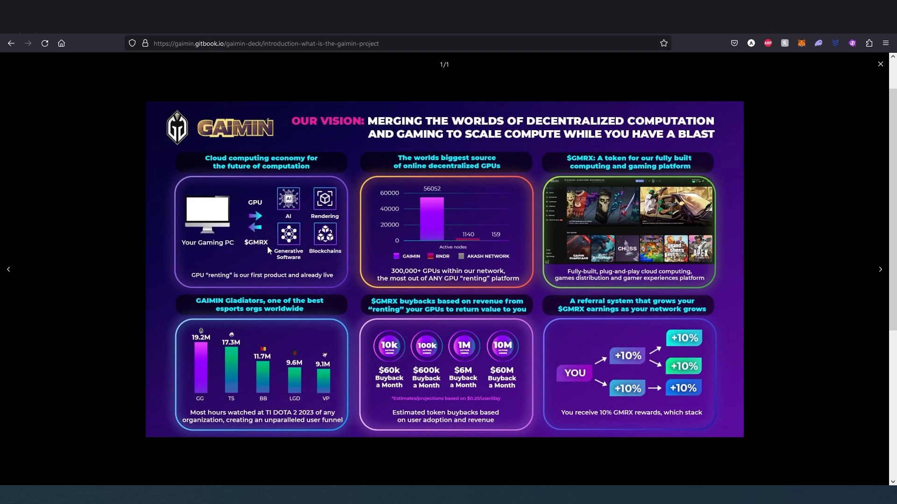
mouse_move(318, 287)
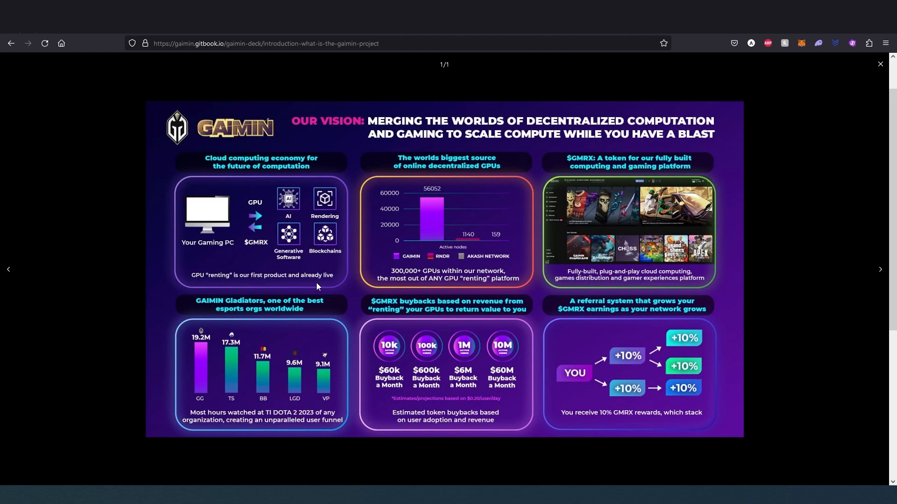
mouse_move(347, 342)
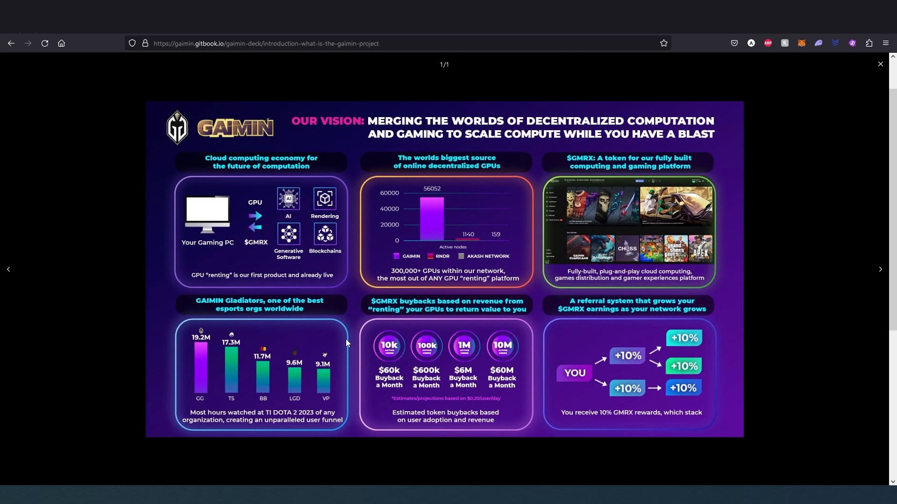
mouse_move(350, 322)
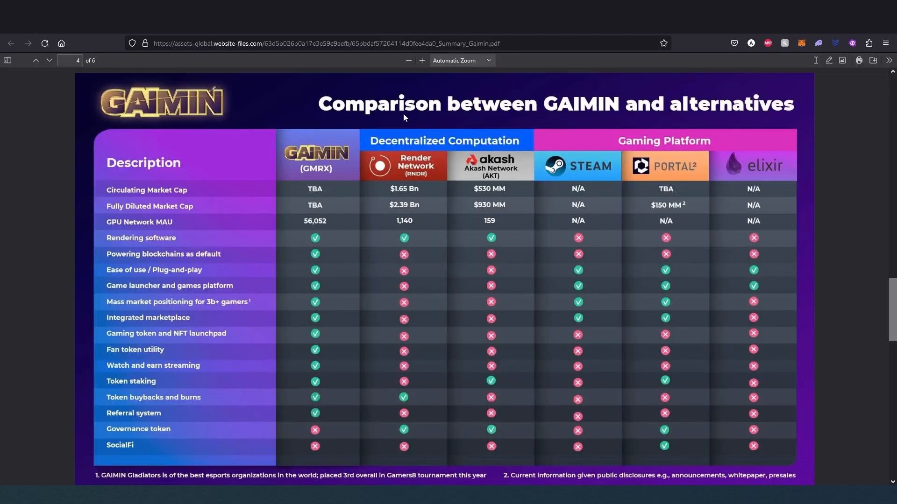
mouse_move(361, 112)
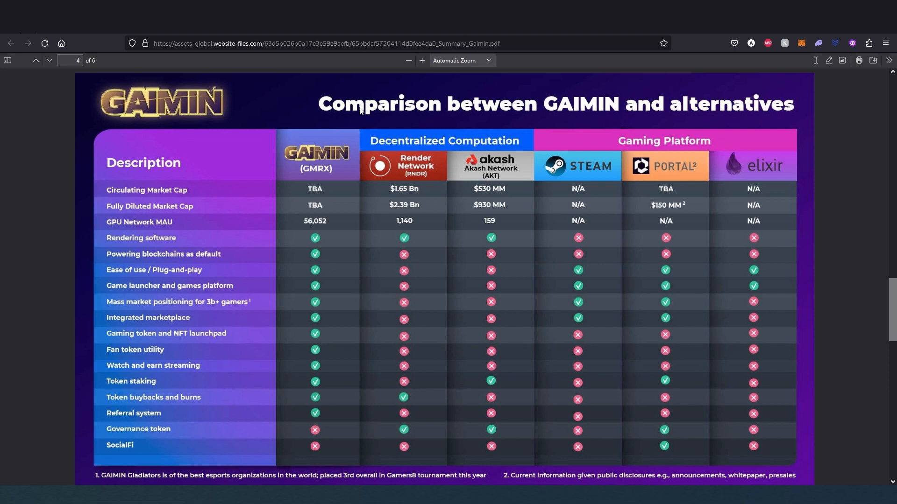
mouse_move(426, 122)
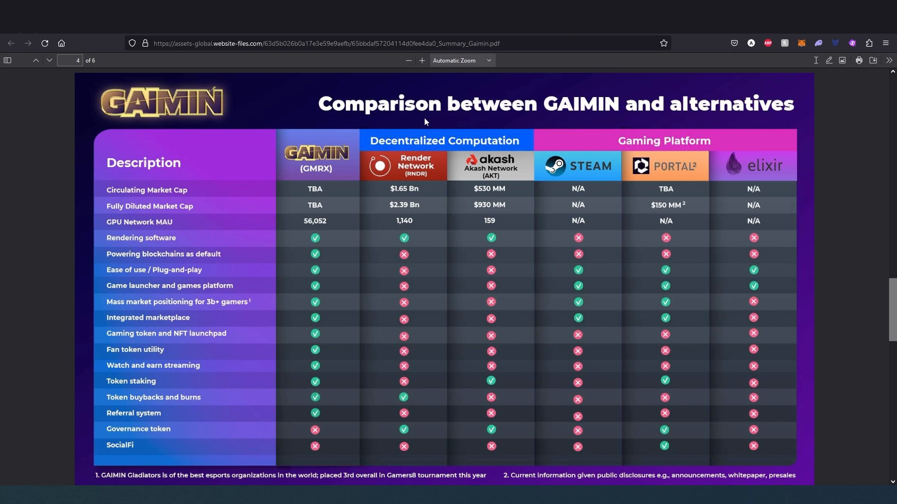
mouse_move(481, 185)
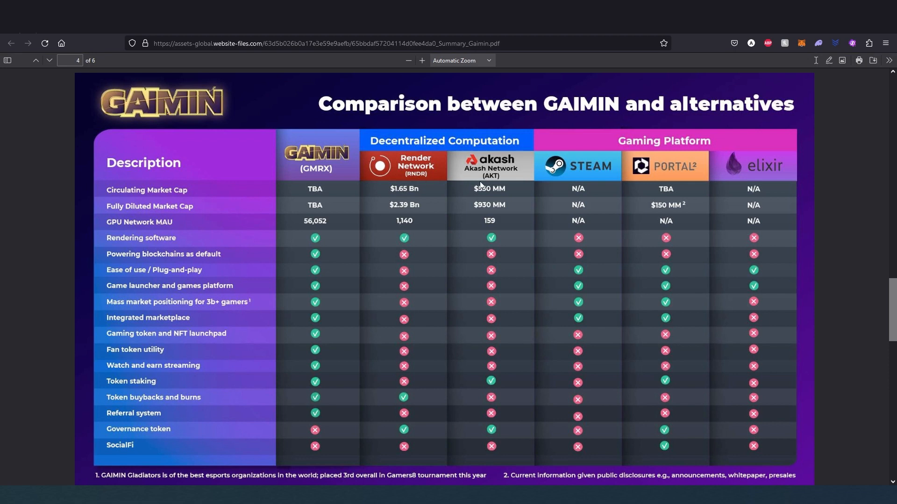
mouse_move(667, 183)
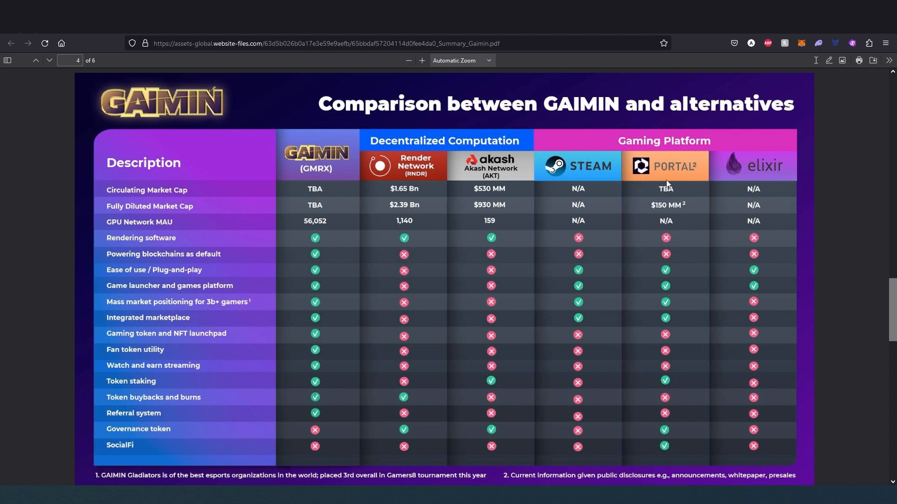
mouse_move(572, 193)
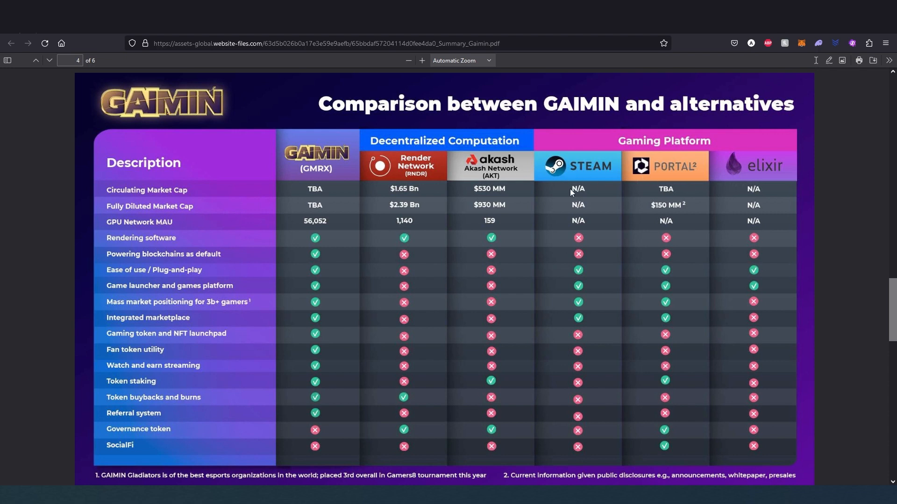
mouse_move(343, 150)
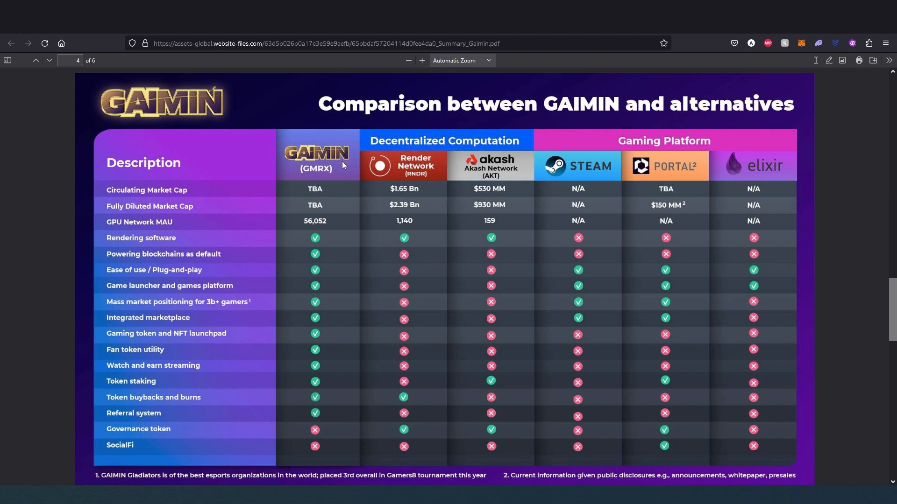
mouse_move(332, 262)
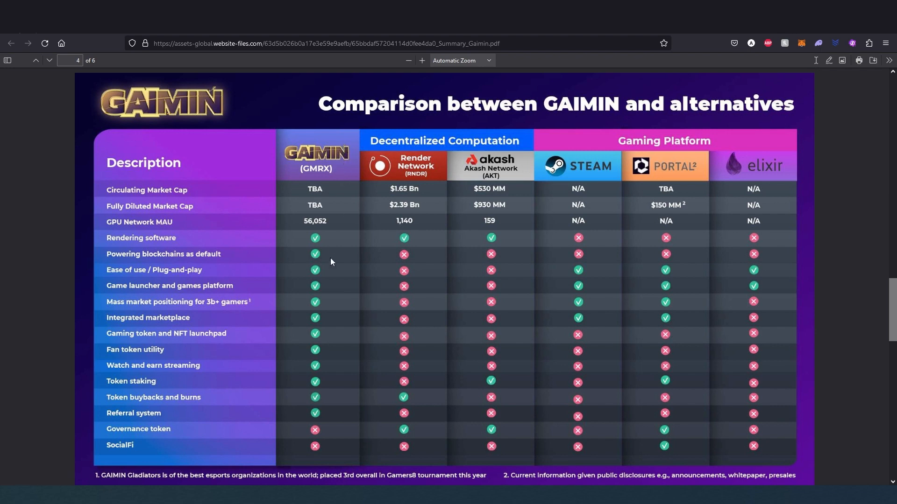
mouse_move(332, 280)
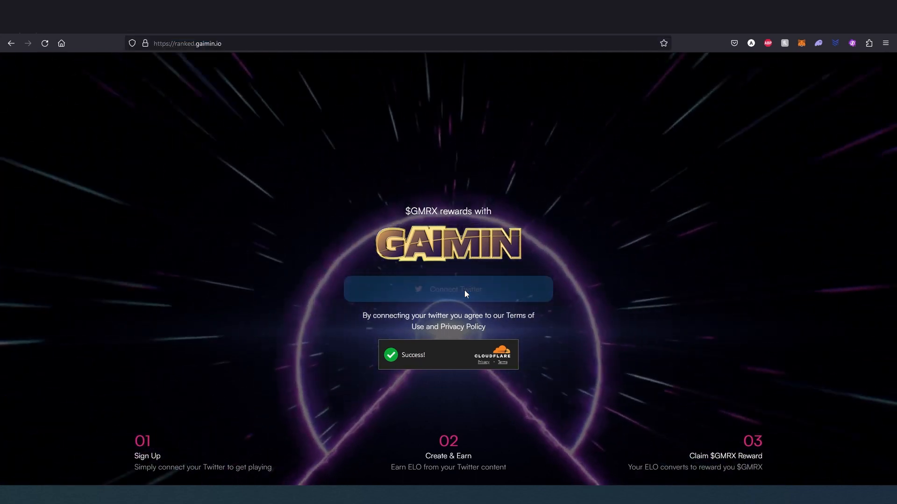
Step: Connect the Twitter account on ranked.gaimin.io to enter the dashboard
left_click(448, 289)
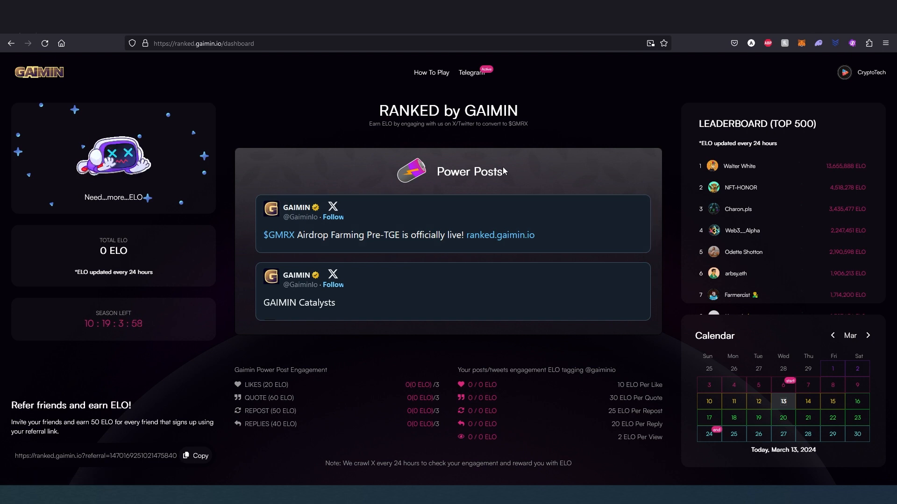
mouse_move(429, 216)
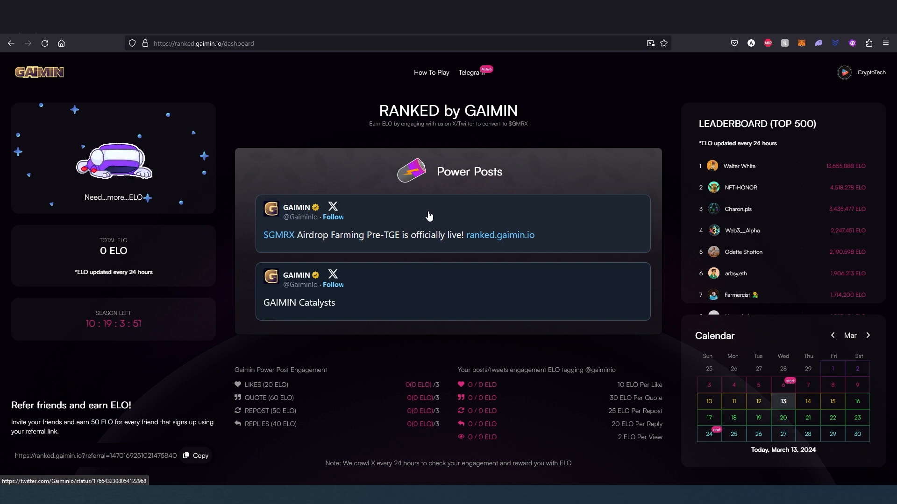
mouse_move(389, 220)
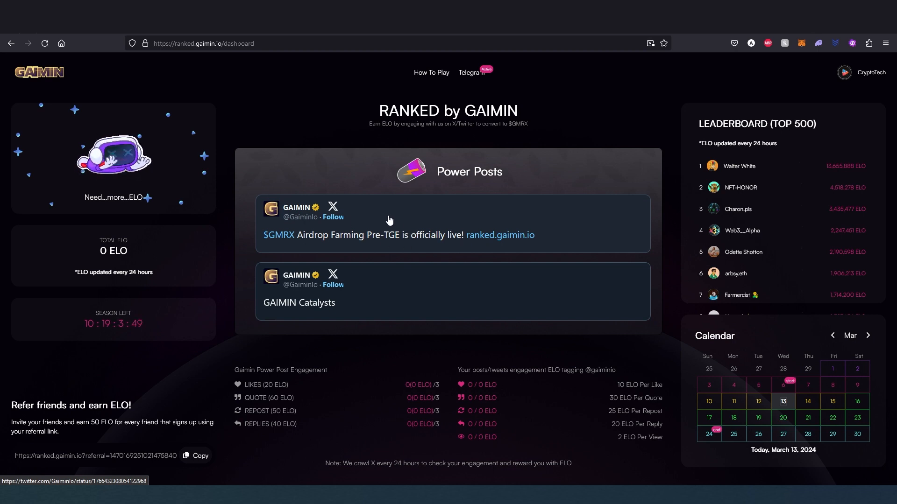
Step: View the Airdrop Farming Power Post on X, then return to the Ranked dashboard
left_click(390, 220)
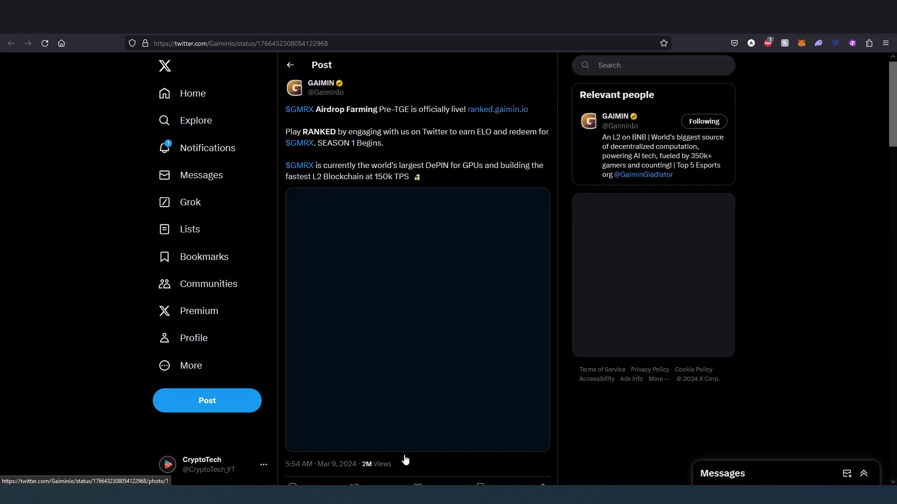
scroll("down", 3)
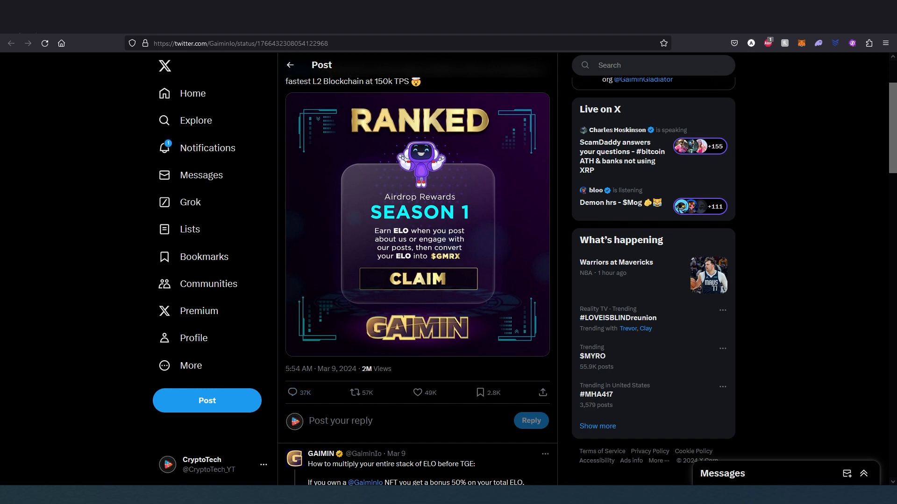
left_click(418, 279)
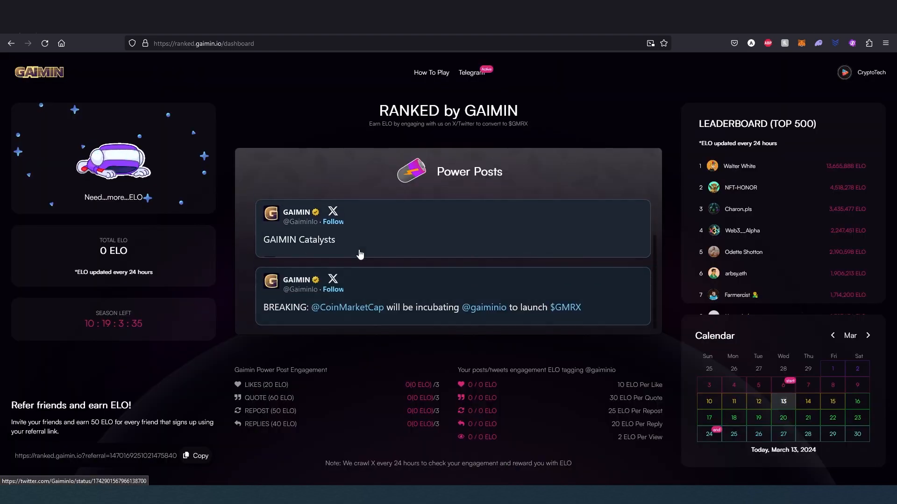